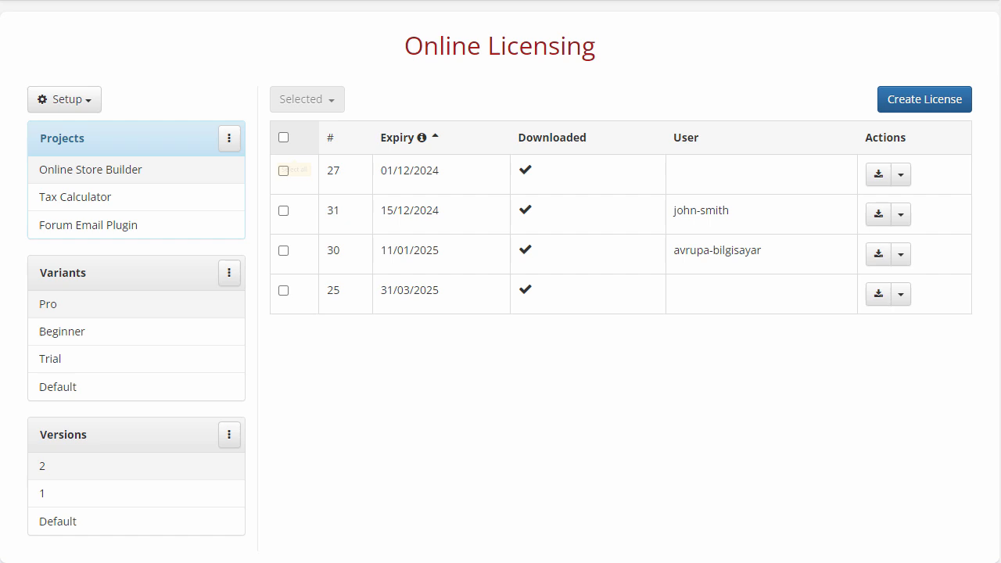
Step: Select every license row at once via the header checkbox
click(284, 138)
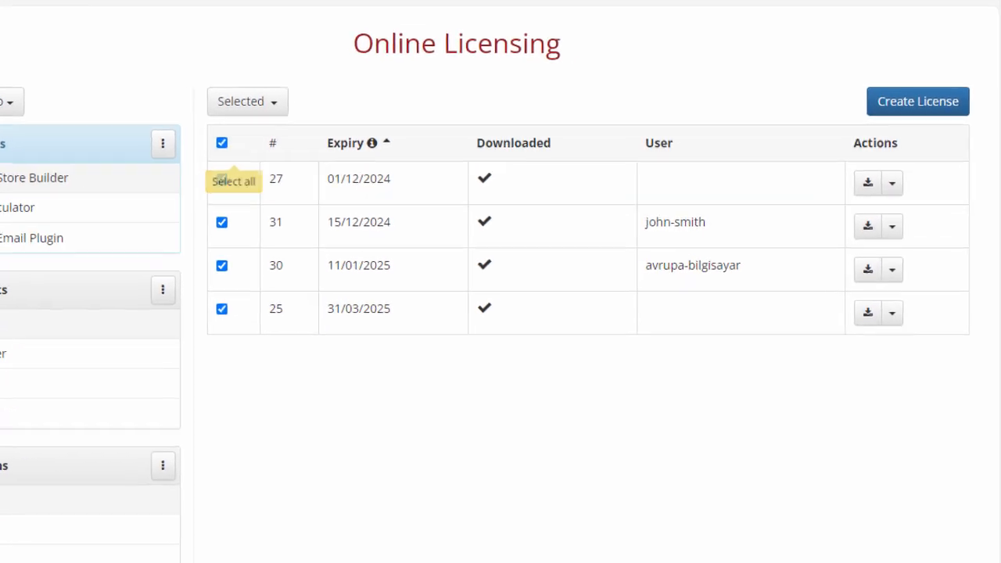
click(247, 101)
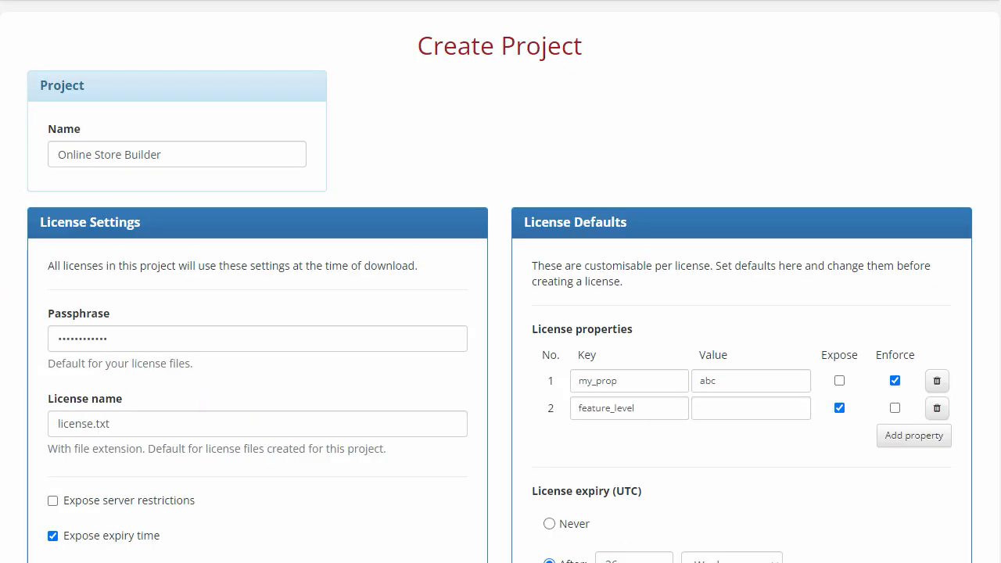
Step: Review the Online Store Builder project's License Defaults section
scroll(down, 3)
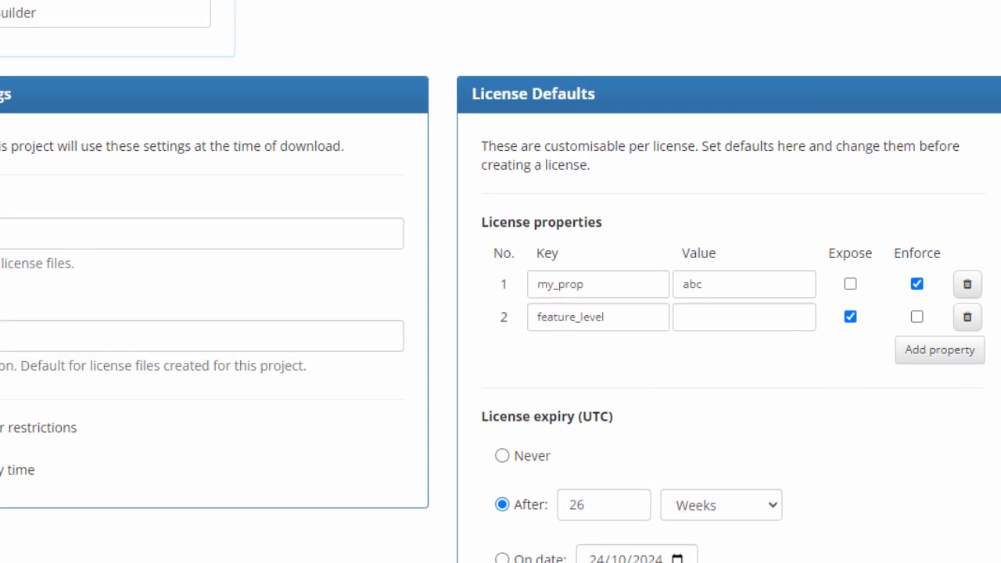
click(939, 351)
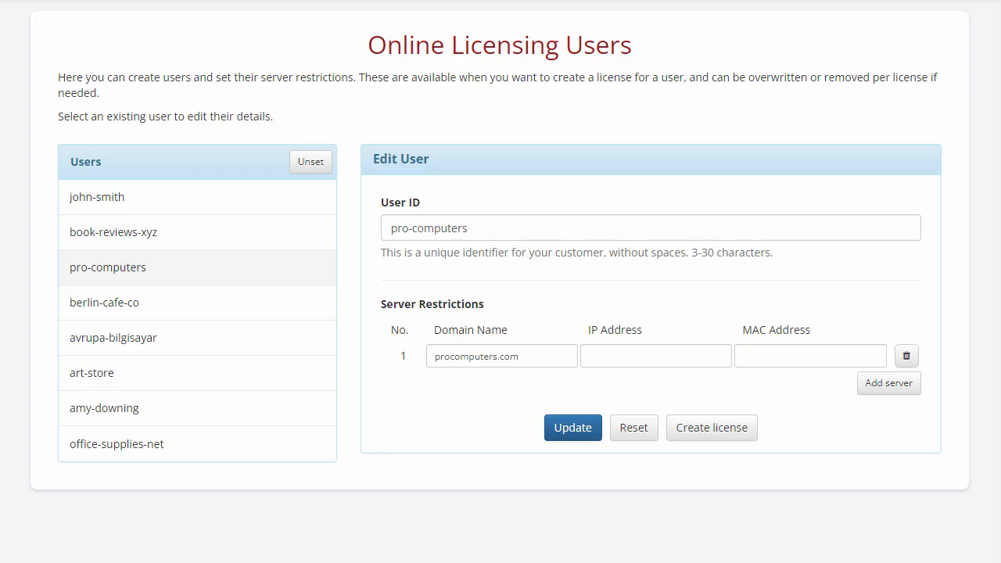
Step: Add a second, empty server restriction entry for the pro-computers user
click(889, 383)
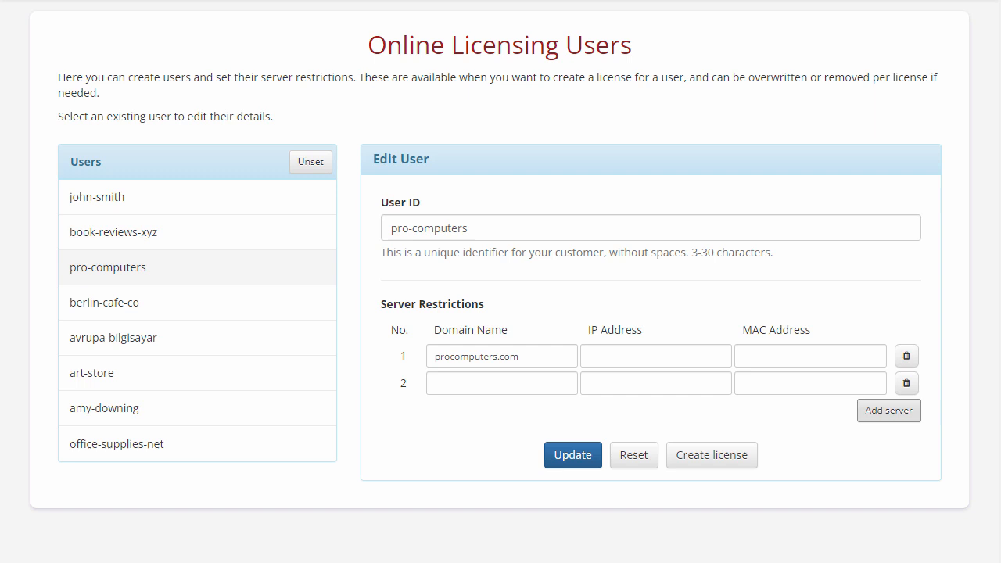
click(711, 453)
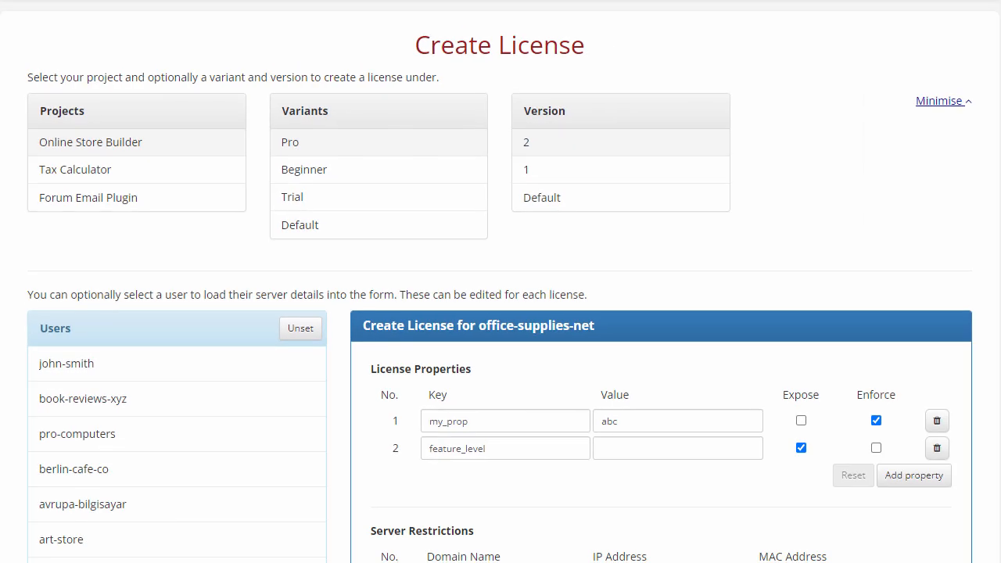
Step: Begin a new license for Online Store Builder, Pro, version 2 for the first listed user
click(939, 100)
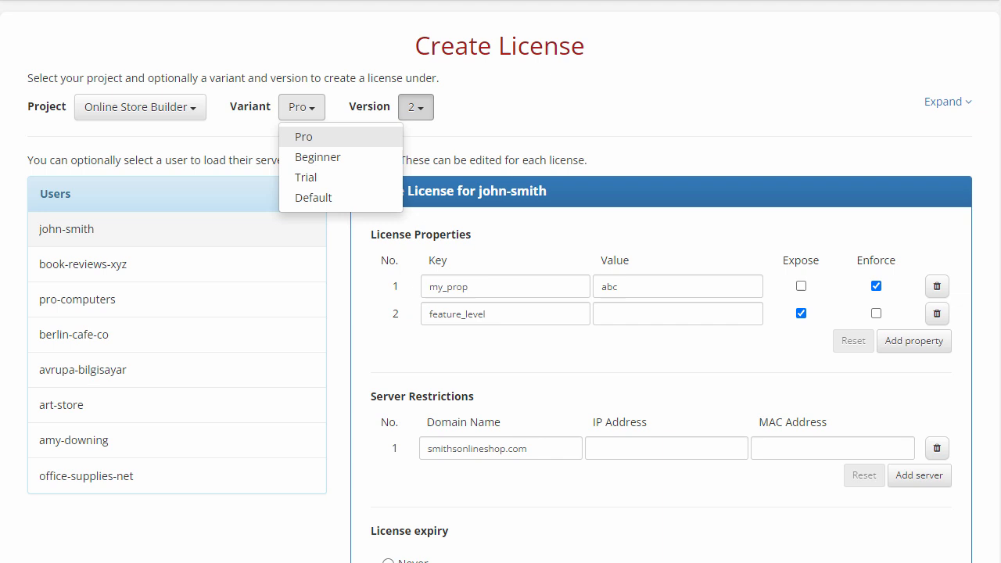
click(416, 107)
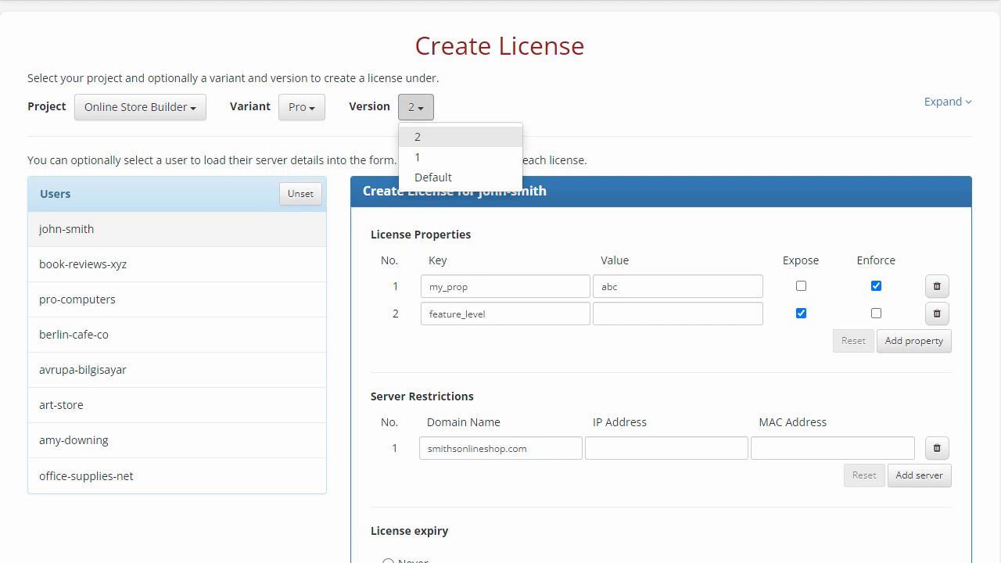